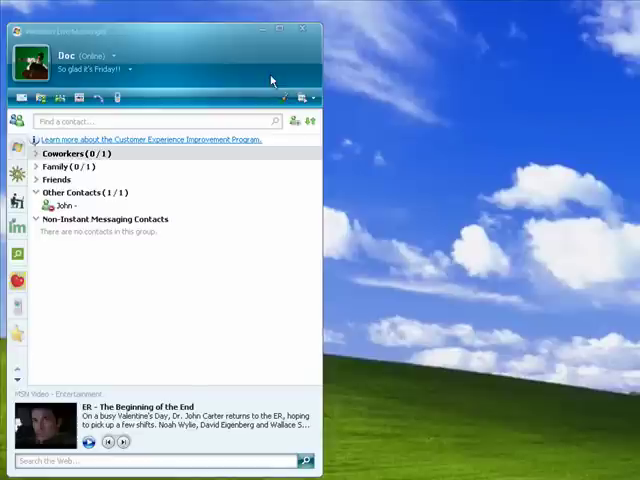
{"action": "mouse_move", "coordinate": [292, 120]}
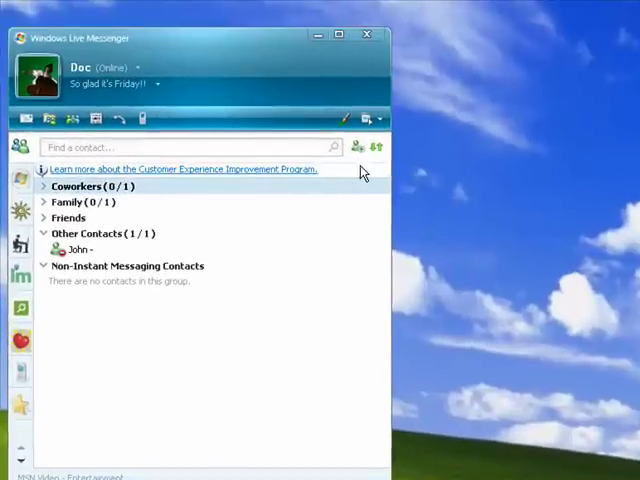
{"action": "mouse_move", "coordinate": [356, 148]}
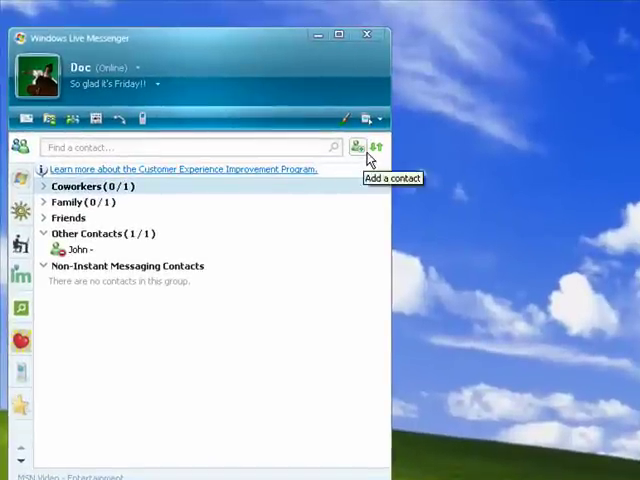
Bring up the full messenger command list to reach the Actions entries
{"action": "left_click", "coordinate": [372, 118]}
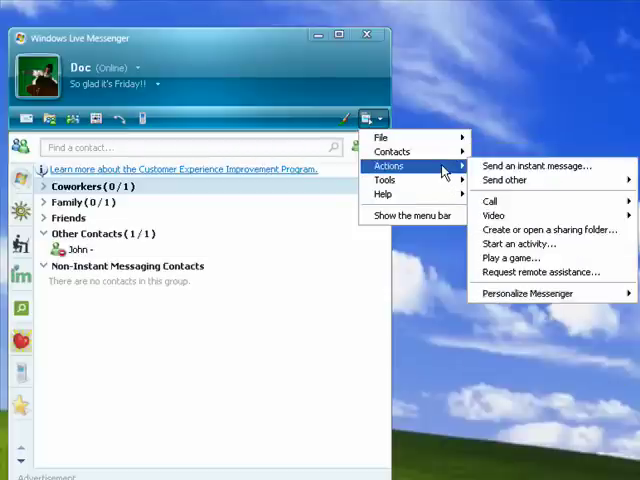
{"action": "mouse_move", "coordinate": [540, 166]}
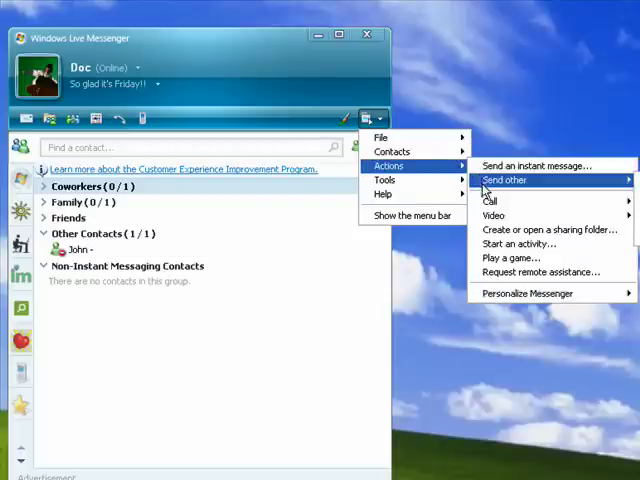
{"action": "mouse_move", "coordinate": [492, 200]}
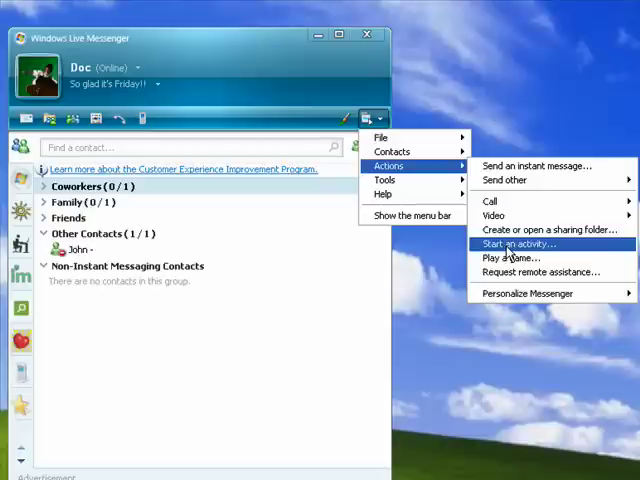
{"action": "mouse_move", "coordinate": [512, 256]}
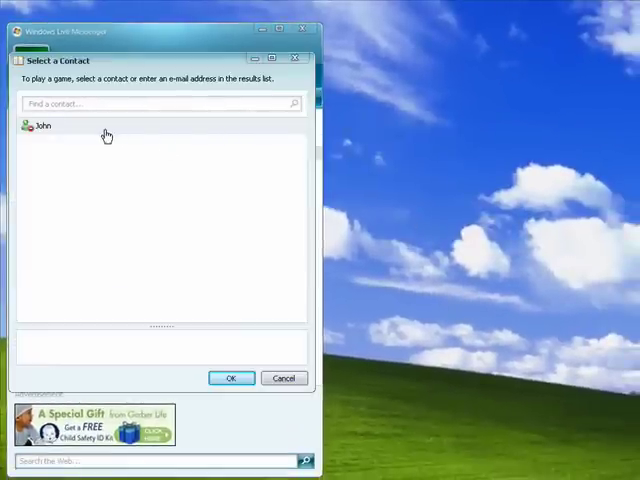
Choose John as the game partner, then dismiss the conversation window that opens
{"action": "left_click", "coordinate": [42, 124]}
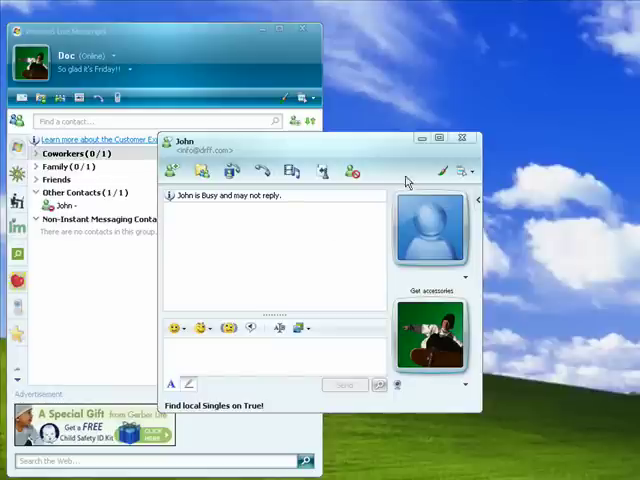
{"action": "left_click", "coordinate": [464, 138]}
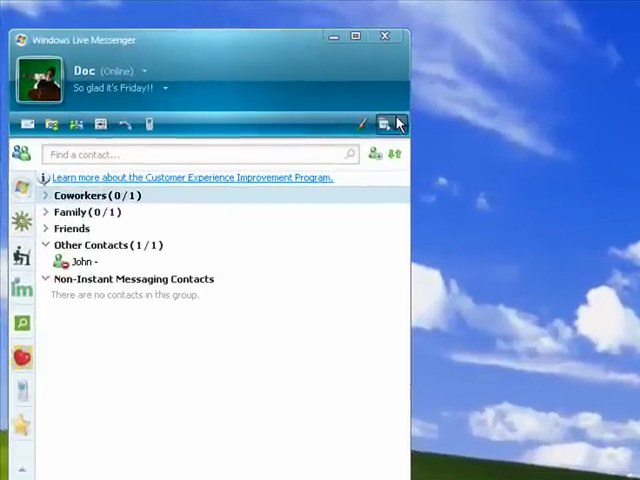
Reach the Emoticons settings via Tools, showing the 40 pinned emoticons
{"action": "left_click", "coordinate": [388, 122]}
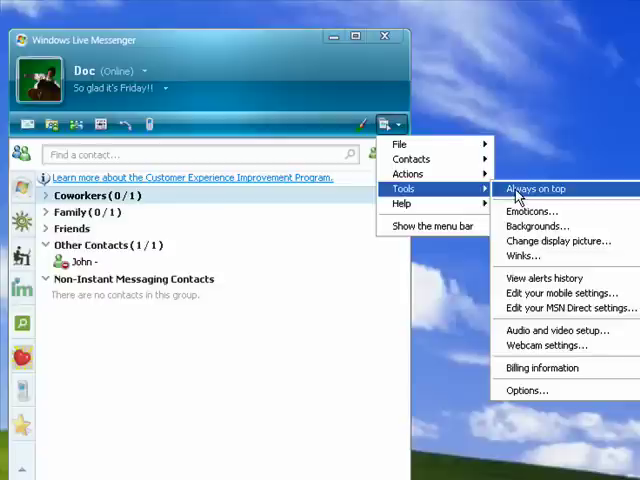
{"action": "mouse_move", "coordinate": [536, 212]}
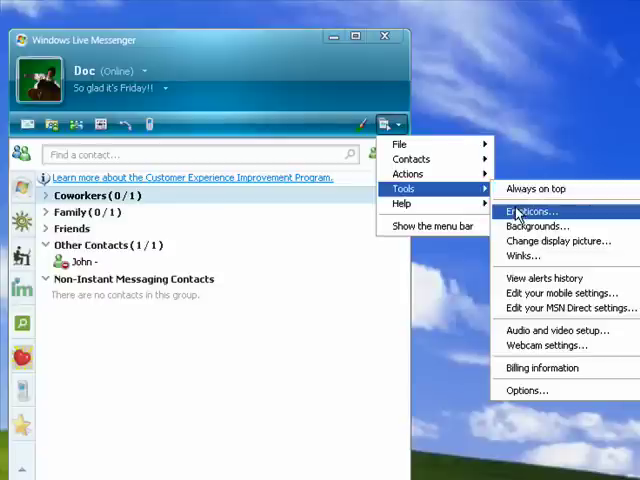
{"action": "left_click", "coordinate": [532, 212]}
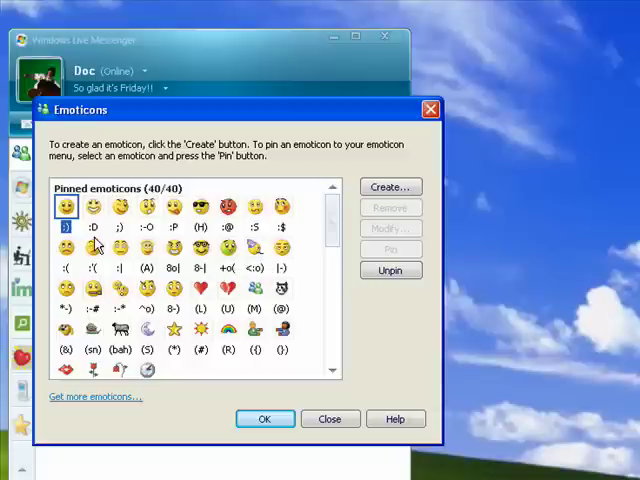
{"action": "mouse_move", "coordinate": [142, 250]}
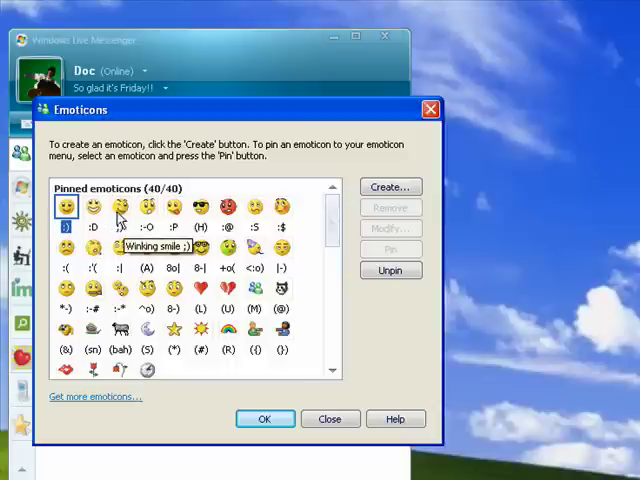
{"action": "mouse_move", "coordinate": [172, 228]}
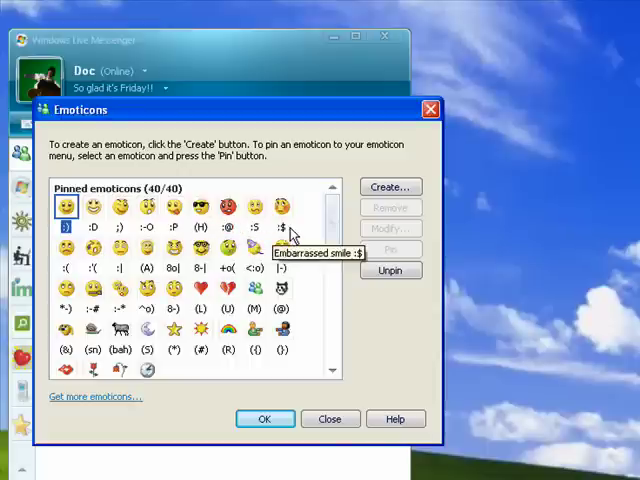
{"action": "mouse_move", "coordinate": [176, 248]}
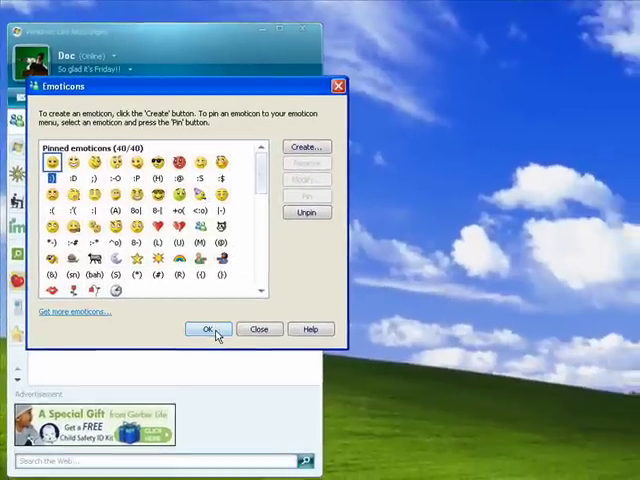
Confirm the Emoticons dialog, then view and dismiss the default Winks collection
{"action": "left_click", "coordinate": [206, 328]}
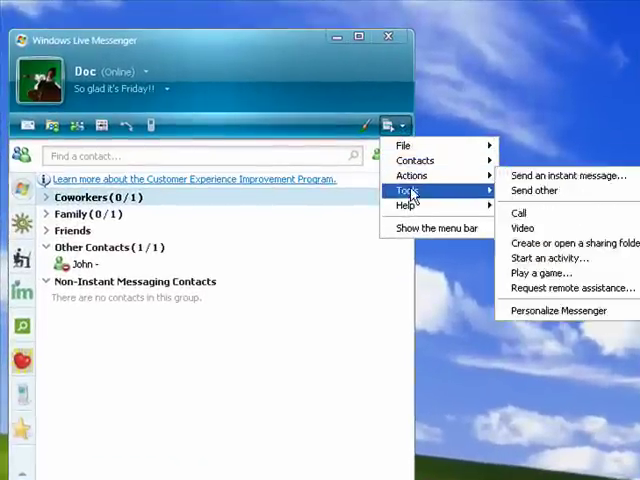
{"action": "mouse_move", "coordinate": [412, 176]}
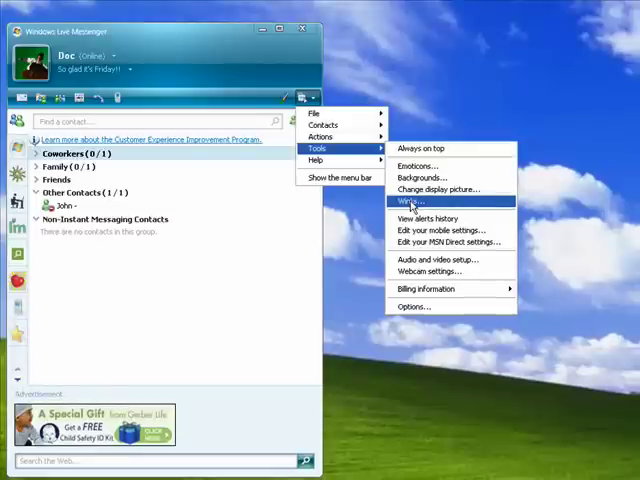
{"action": "left_click", "coordinate": [412, 200]}
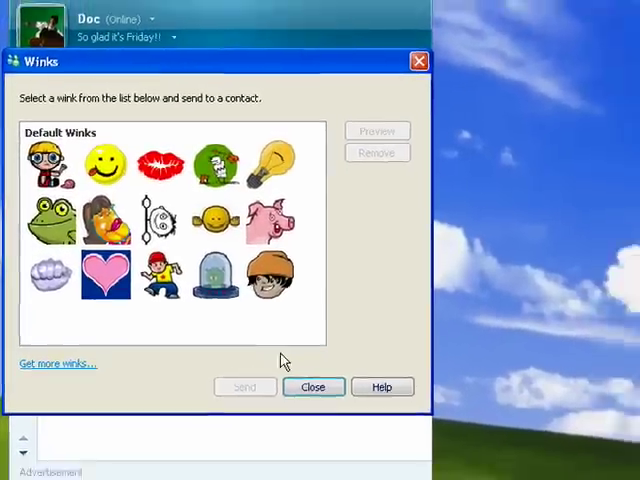
{"action": "left_click", "coordinate": [312, 388]}
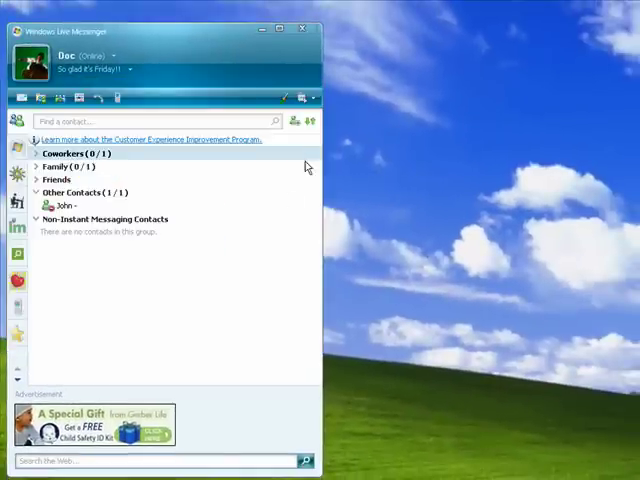
Recolour the messenger window theme from blue to the red swatch
{"action": "left_click", "coordinate": [288, 96]}
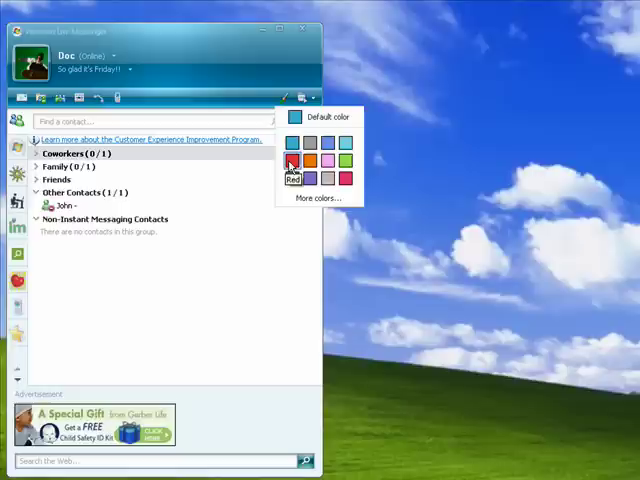
{"action": "left_click", "coordinate": [292, 160]}
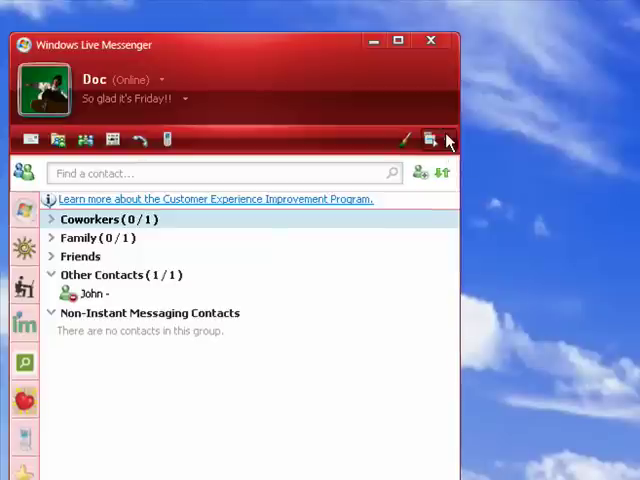
Request the account Billing information from the Tools entries
{"action": "left_click", "coordinate": [430, 140]}
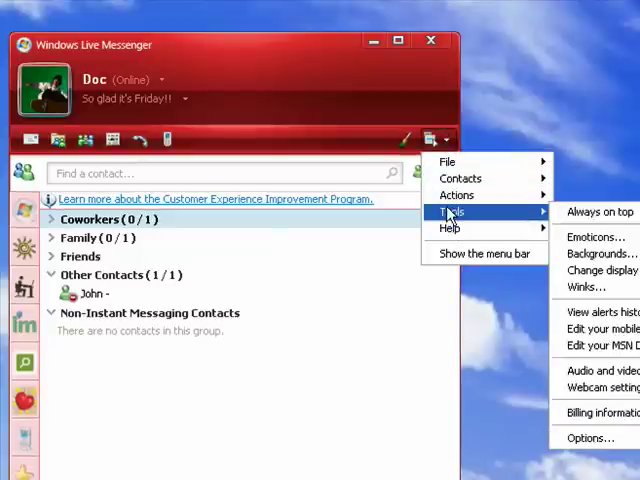
{"action": "mouse_move", "coordinate": [524, 216]}
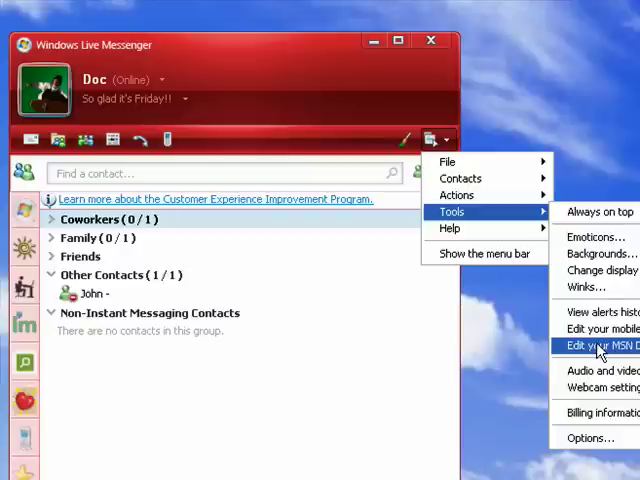
{"action": "mouse_move", "coordinate": [604, 412]}
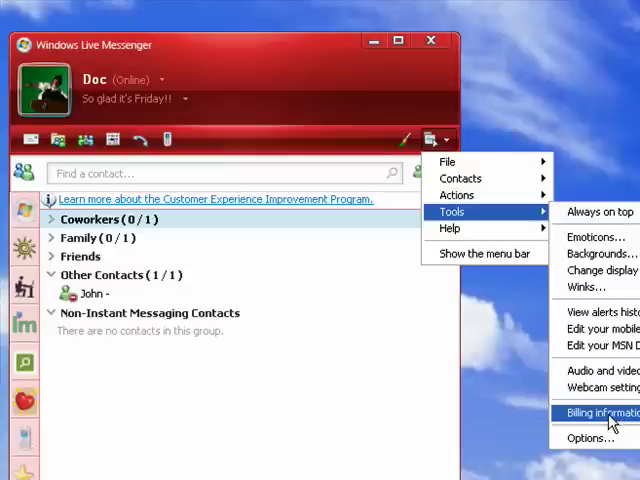
{"action": "left_click", "coordinate": [600, 412]}
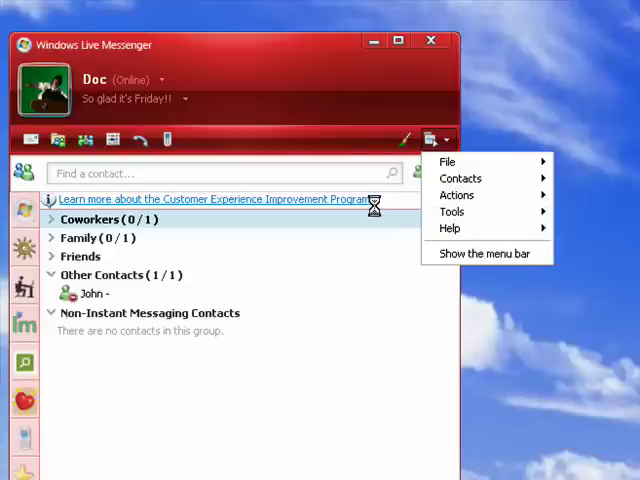